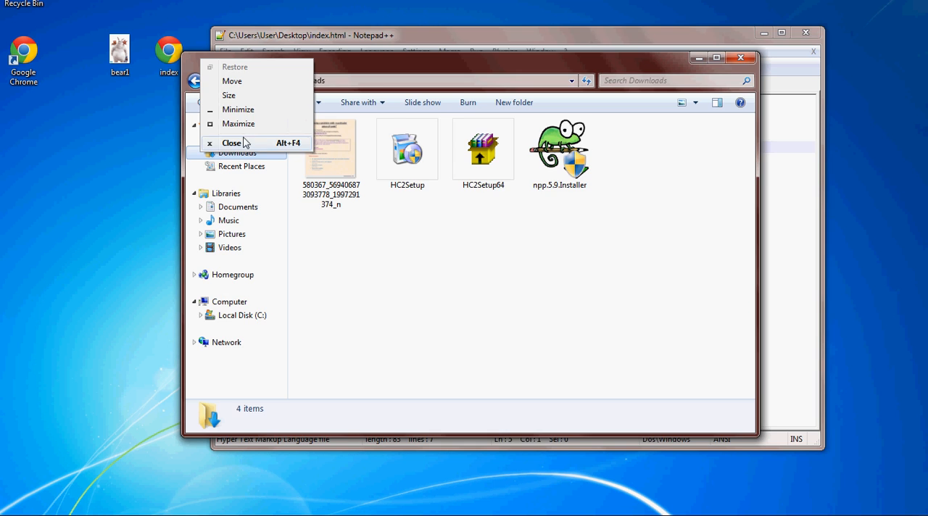
- Close the Downloads folder window so the index.html editor is in view
{"action": "left_click", "coordinate": [232, 142]}
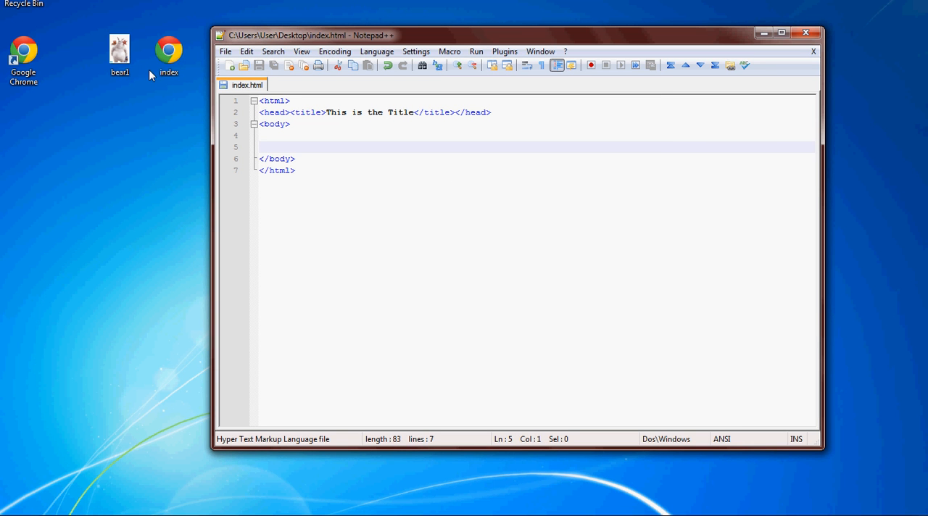
{"action": "mouse_move", "coordinate": [171, 85]}
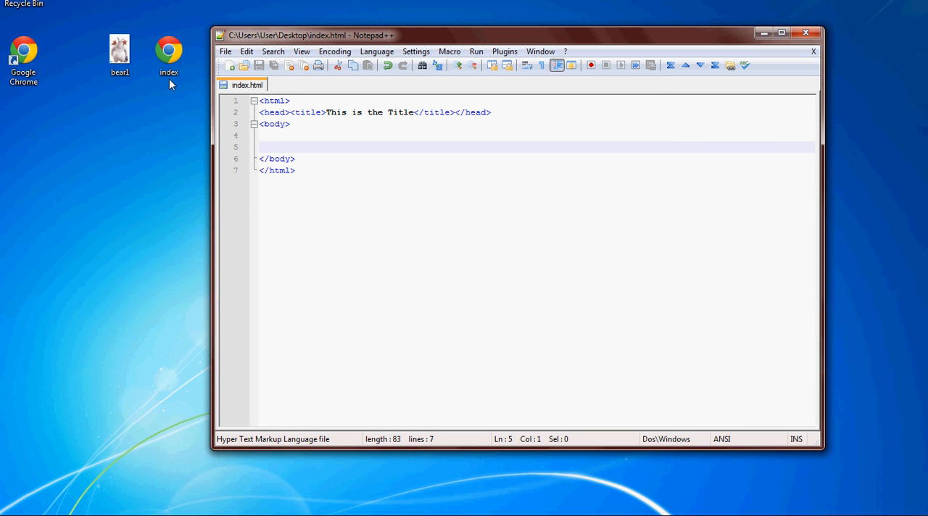
- Write <img src="bear1.jpg" /> on line 5 inside the body
{"action": "type", "text": "<"}
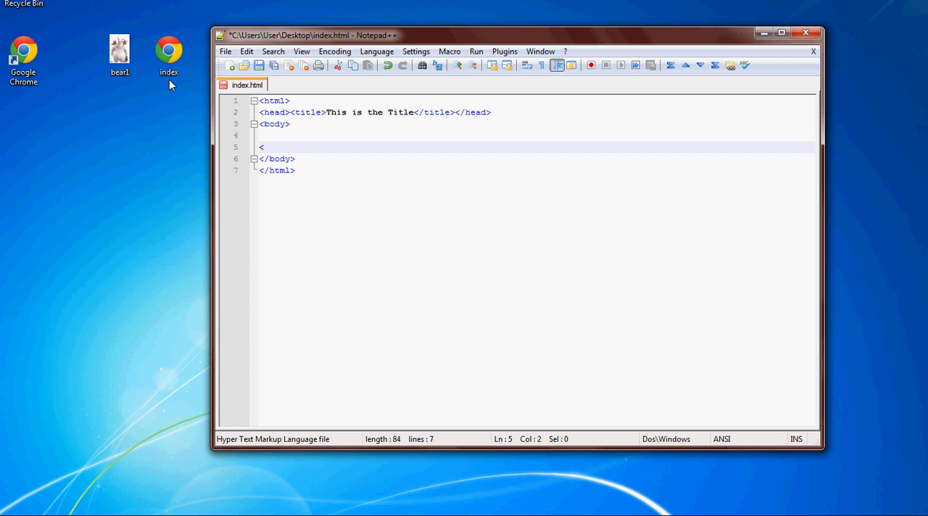
{"action": "type", "text": "img src"}
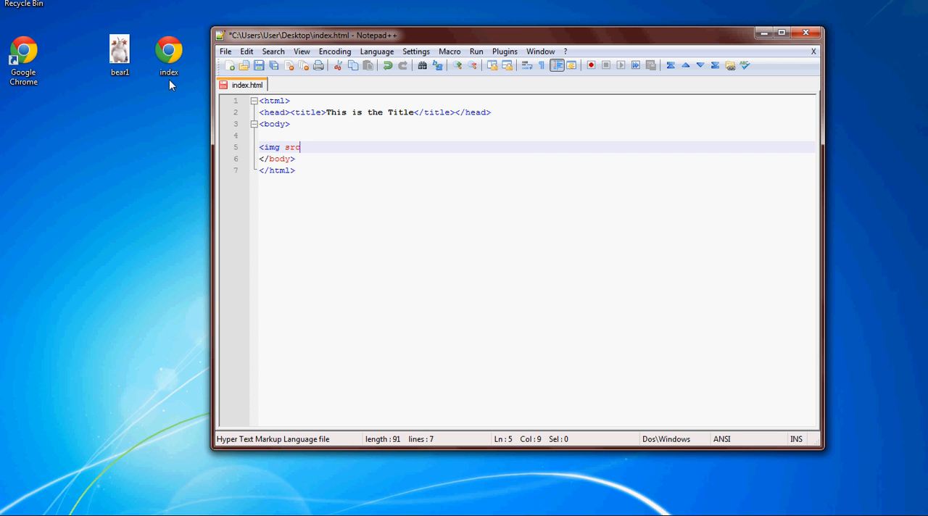
{"action": "type", "text": "=\""}
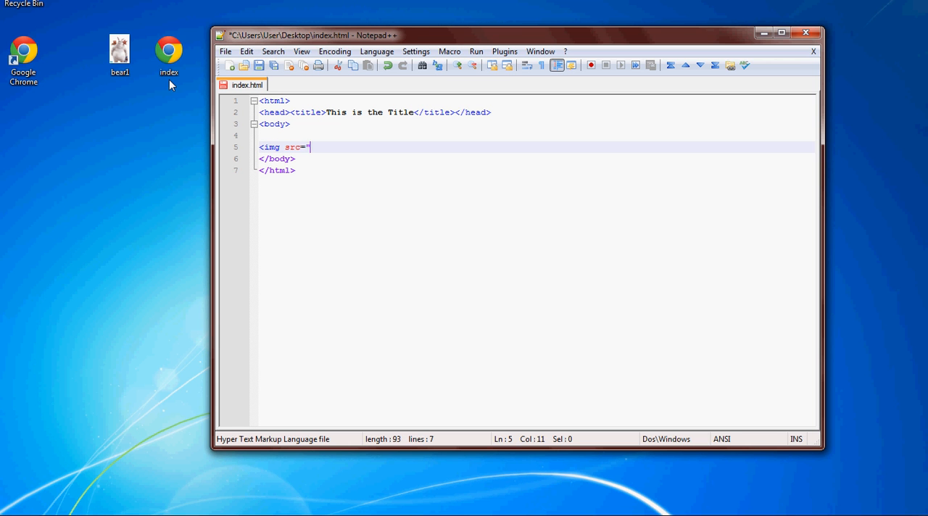
{"action": "type", "text": "bear1"}
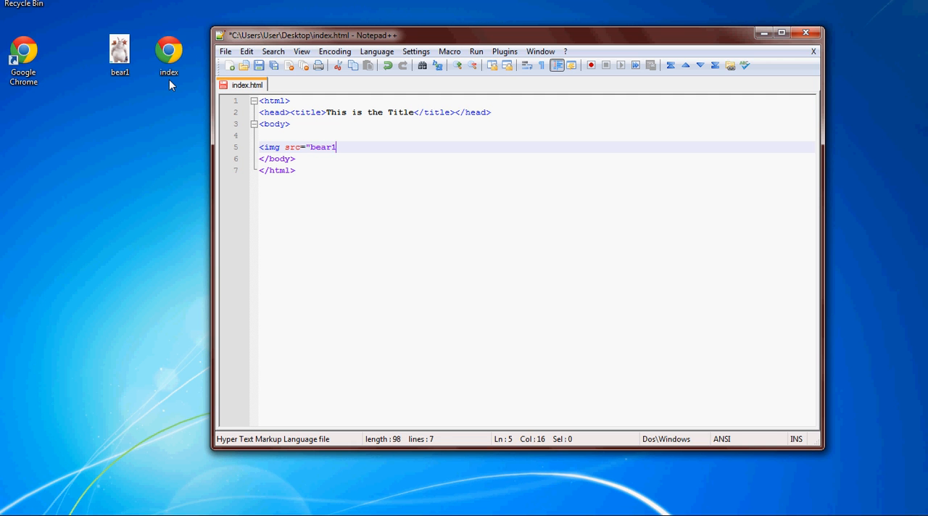
{"action": "type", "text": "/"}
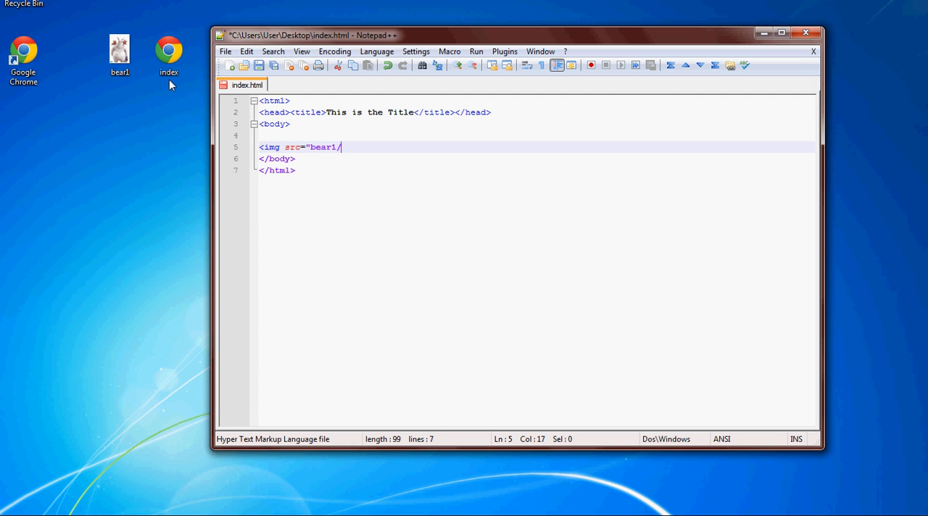
{"action": "type", "text": ".jpg:"}
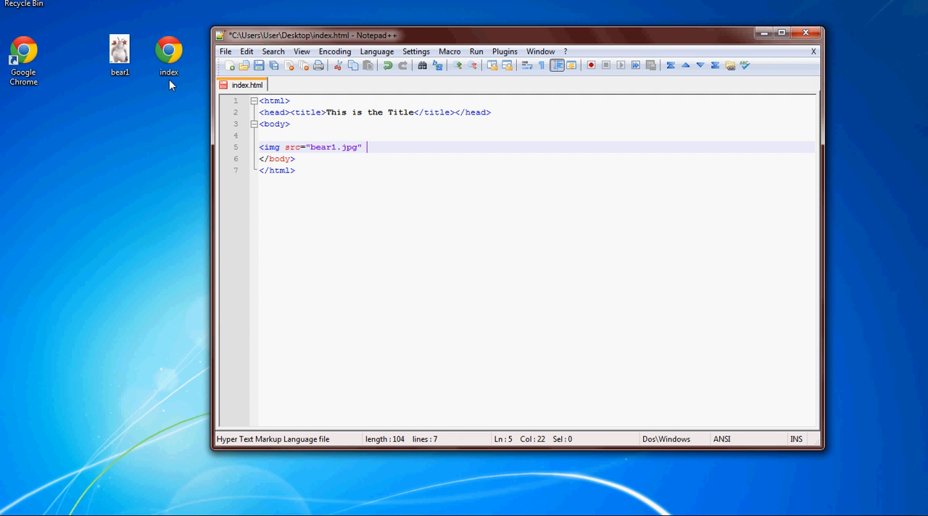
{"action": "type", "text": "/>"}
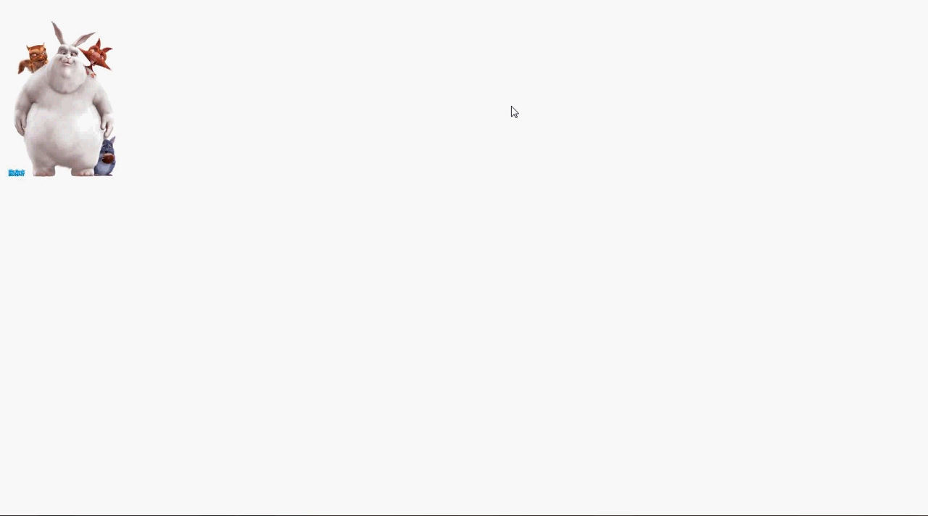
{"action": "mouse_move", "coordinate": [515, 119]}
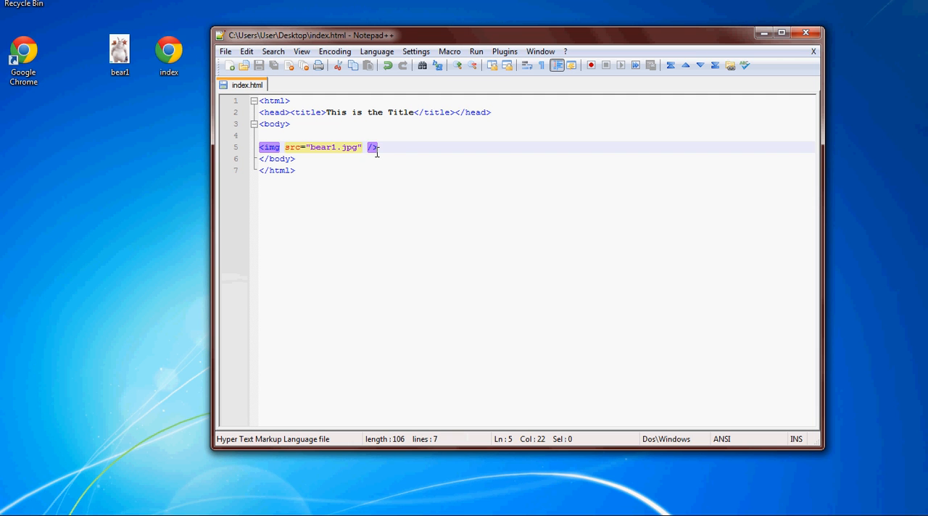
- Add a height="" attribute to the img tag and try sample values like 400
{"action": "type", "text": "height="}
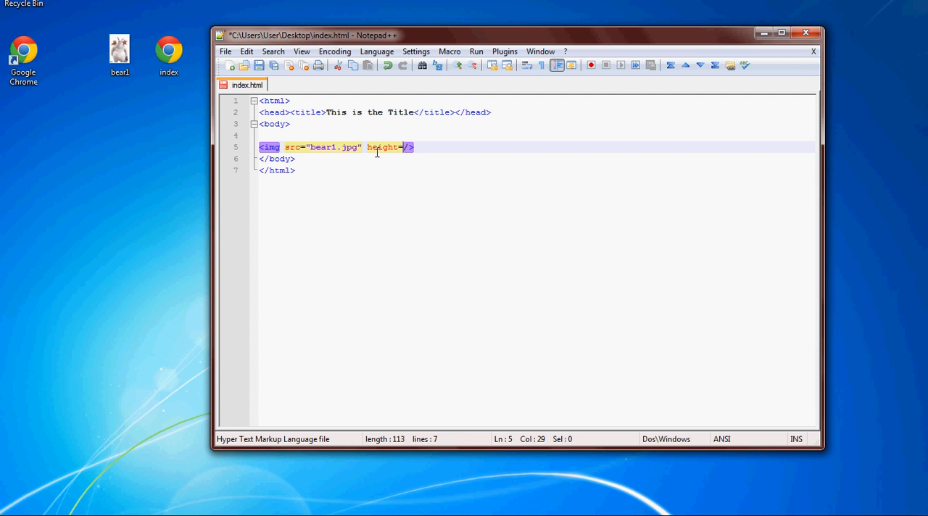
{"action": "type", "text": "\""}
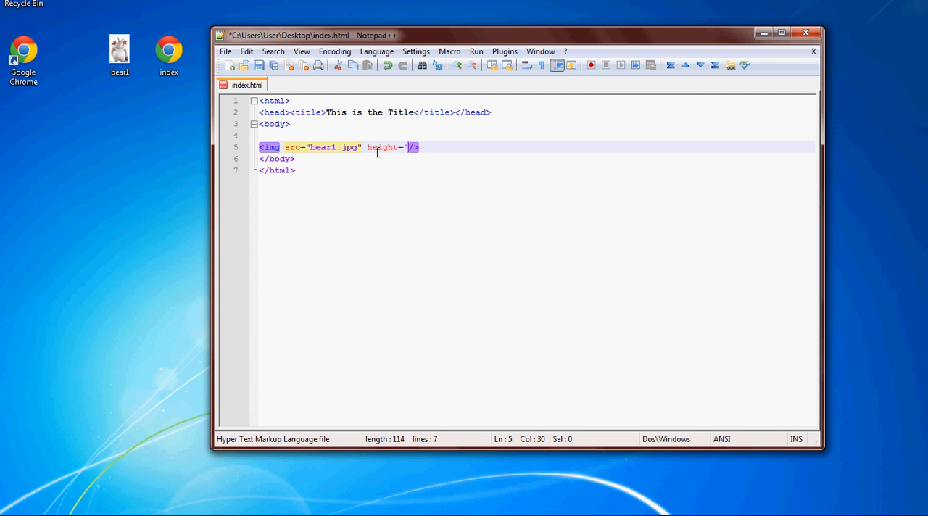
{"action": "type", "text": "15-"}
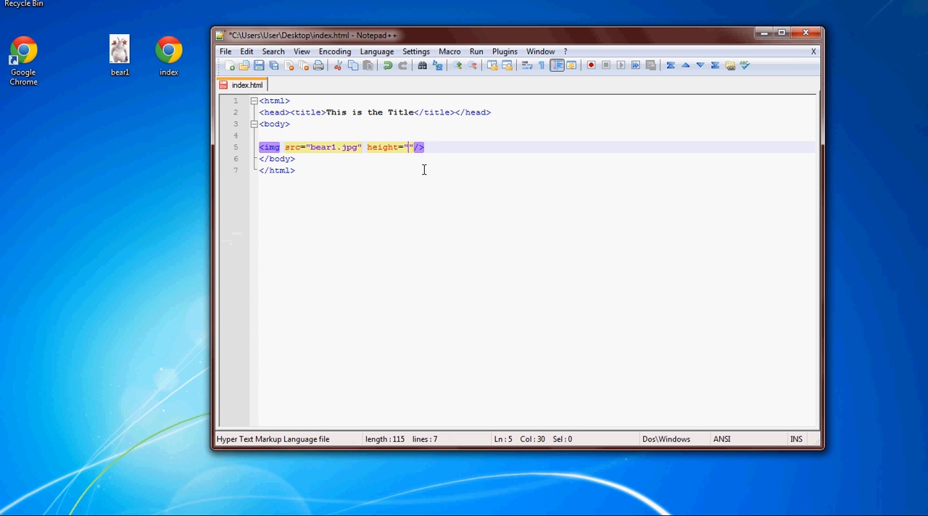
{"action": "type", "text": "400"}
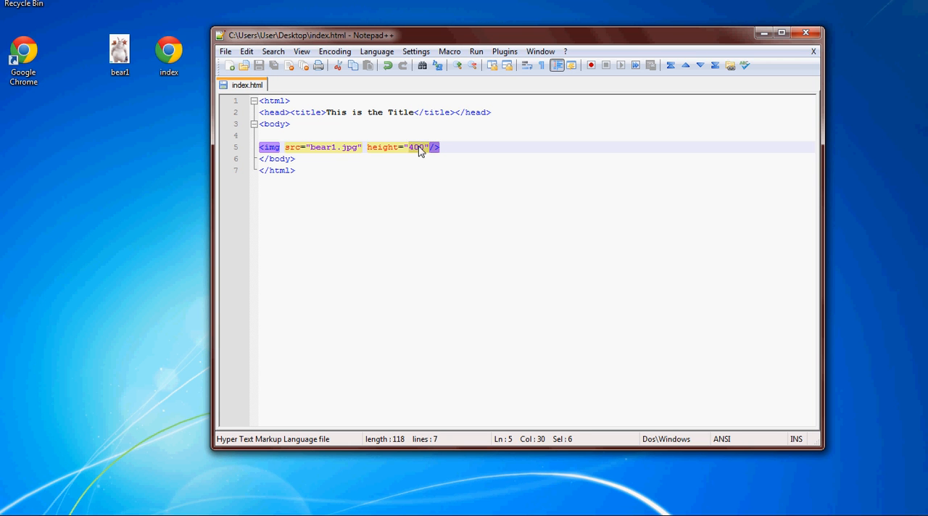
- Clear the trial text from the height value, leaving the quotes ready for a number
{"action": "left_click", "coordinate": [423, 148]}
{"action": "type", "text": "pixles not "}
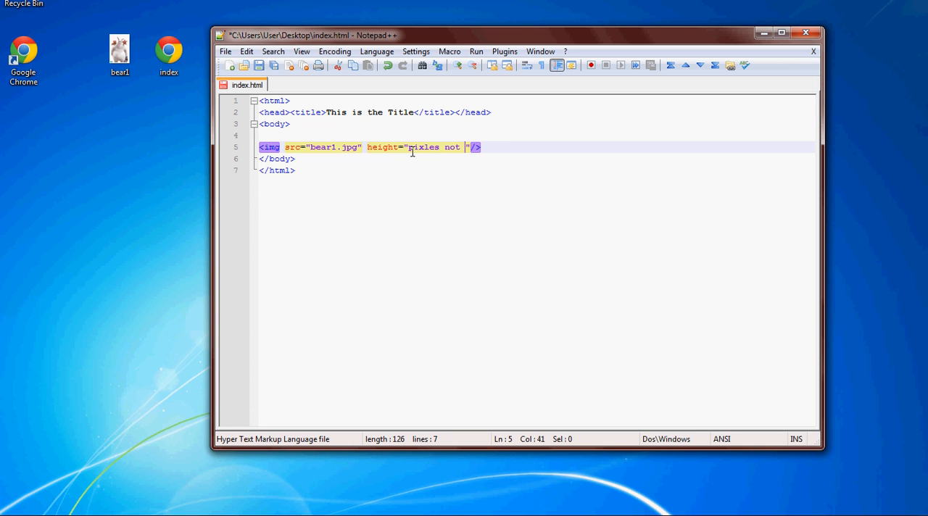
{"action": "type", "text": "p"}
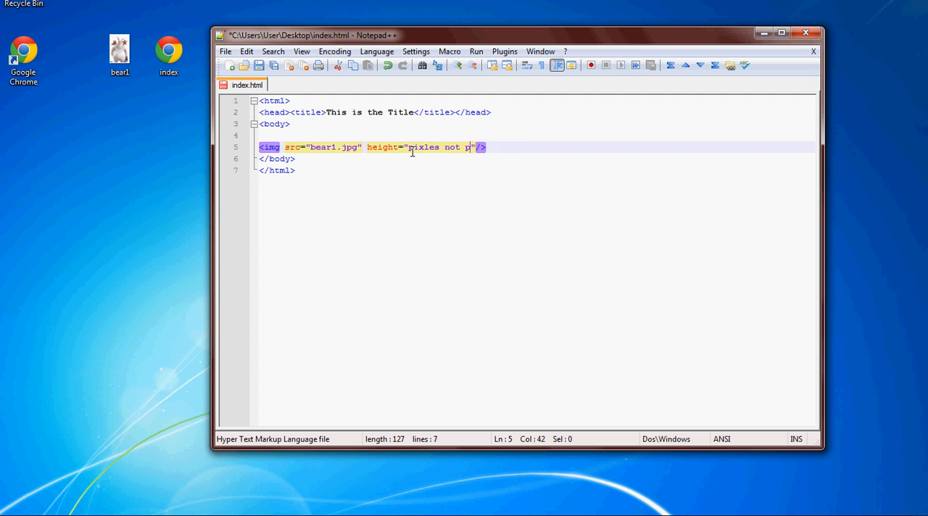
{"action": "key", "text": "Delete"}
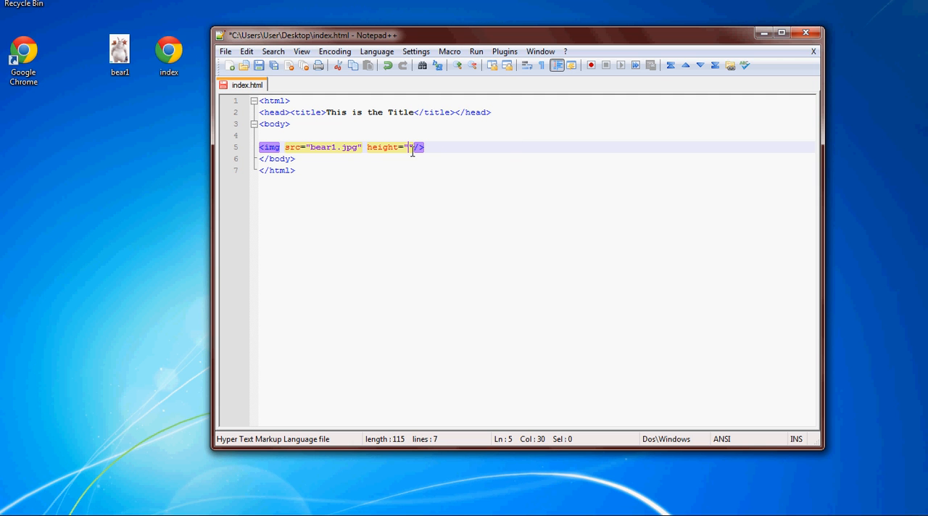
{"action": "type", "text": "00"}
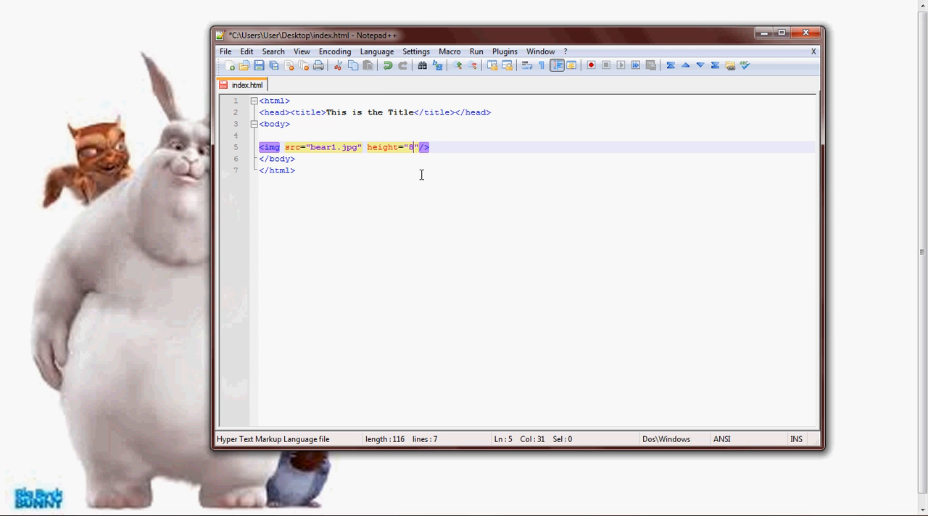
- Set the img tag's height value to 150
{"action": "key", "text": "backspace"}
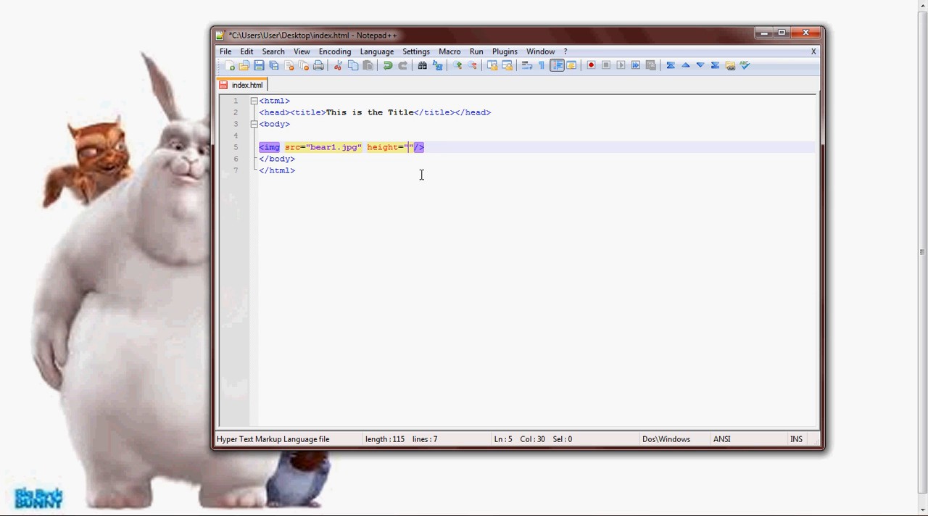
{"action": "type", "text": "150"}
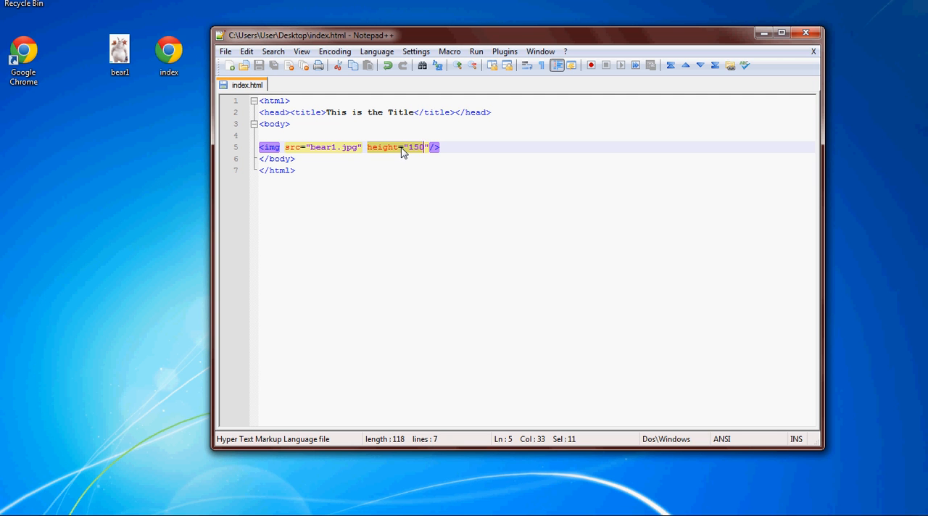
{"action": "mouse_move", "coordinate": [400, 152]}
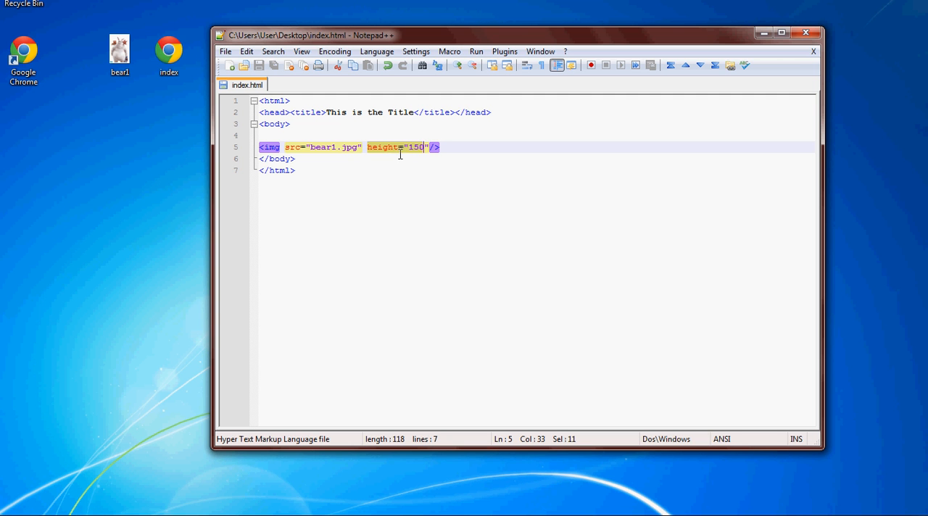
- Experiment with other height values (25, 1000) and settle back on 150
{"action": "left_click", "coordinate": [423, 148]}
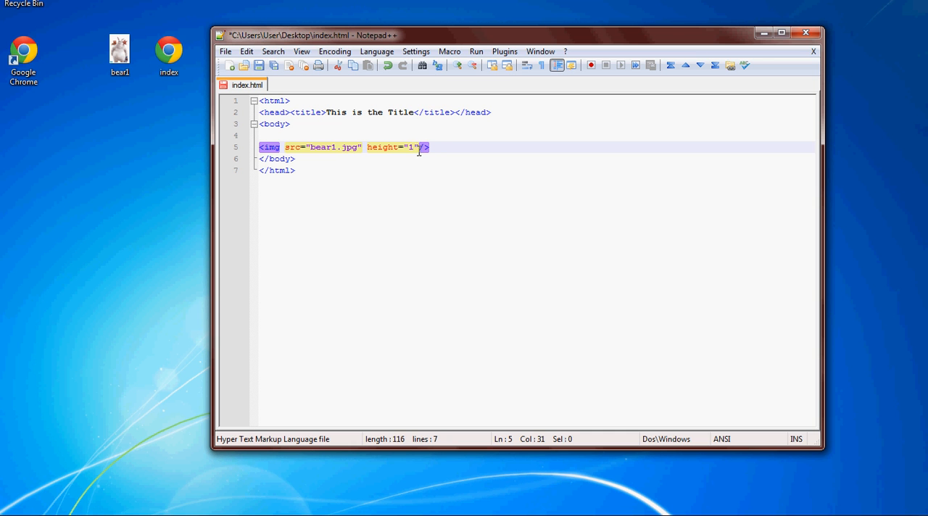
{"action": "type", "text": "2"}
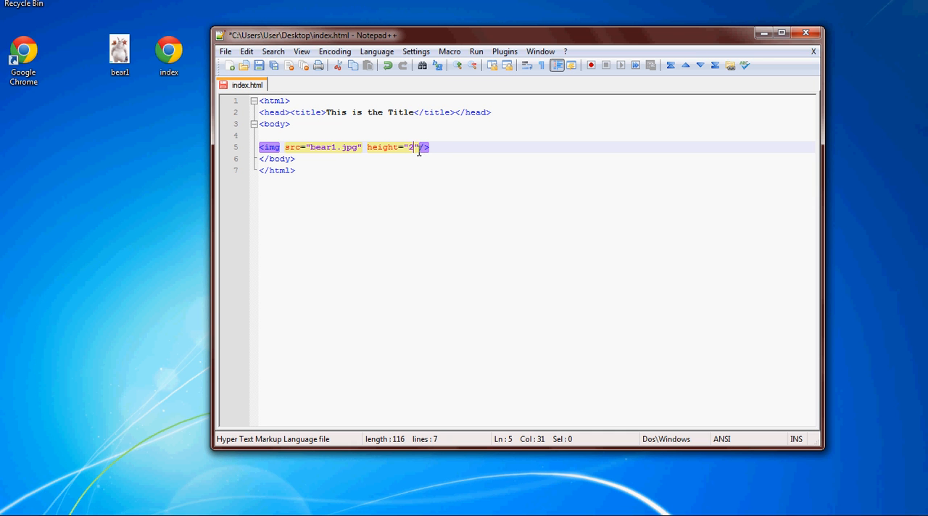
{"action": "type", "text": "5"}
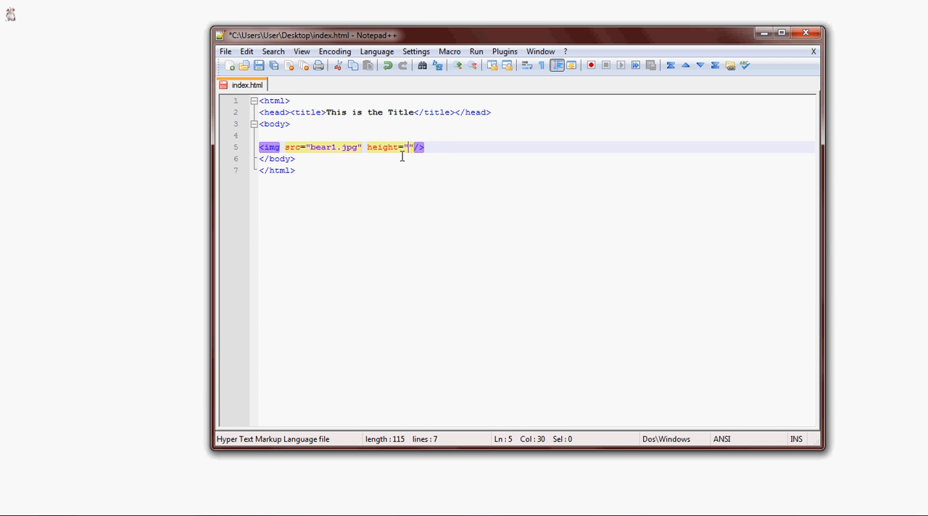
{"action": "type", "text": "1000"}
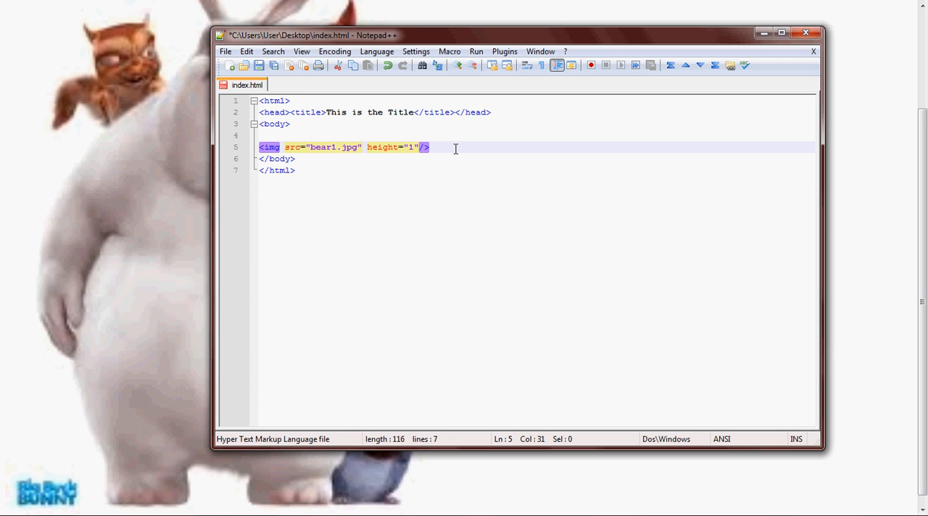
{"action": "type", "text": "50"}
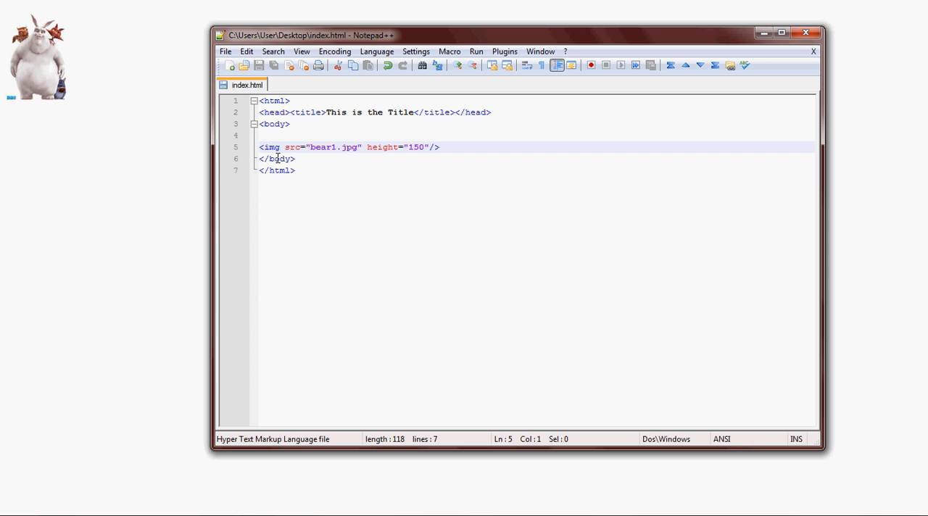
- Insert an opening <center> tag before the img tag and start a new line below it
{"action": "type", "text": "<"}
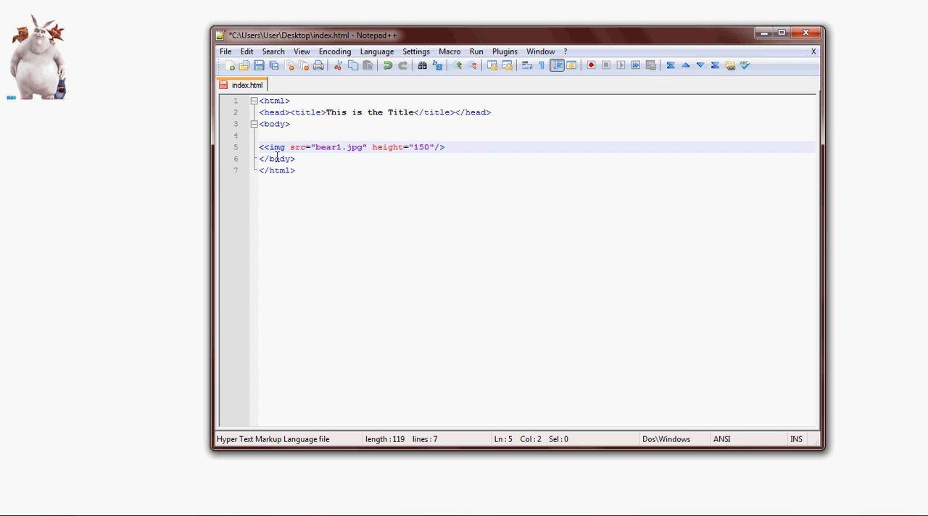
{"action": "type", "text": "center>"}
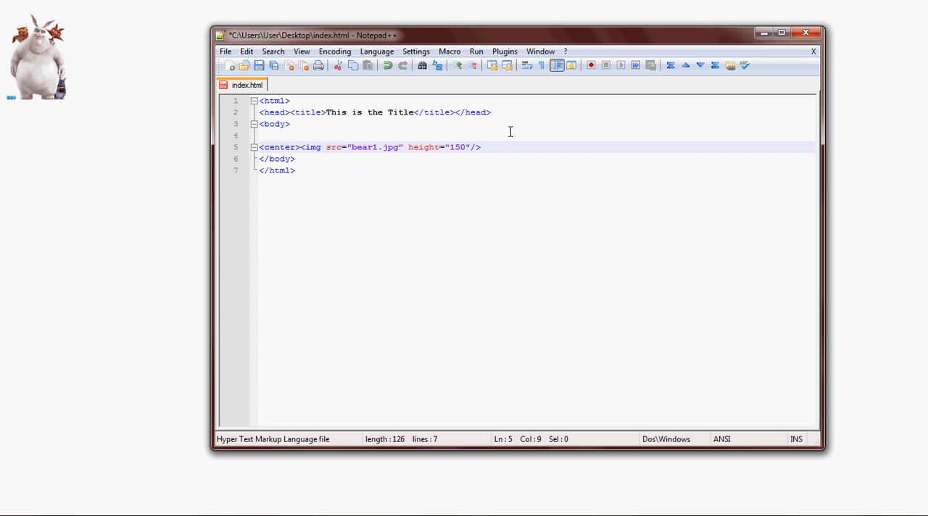
{"action": "type", "text": ">"}
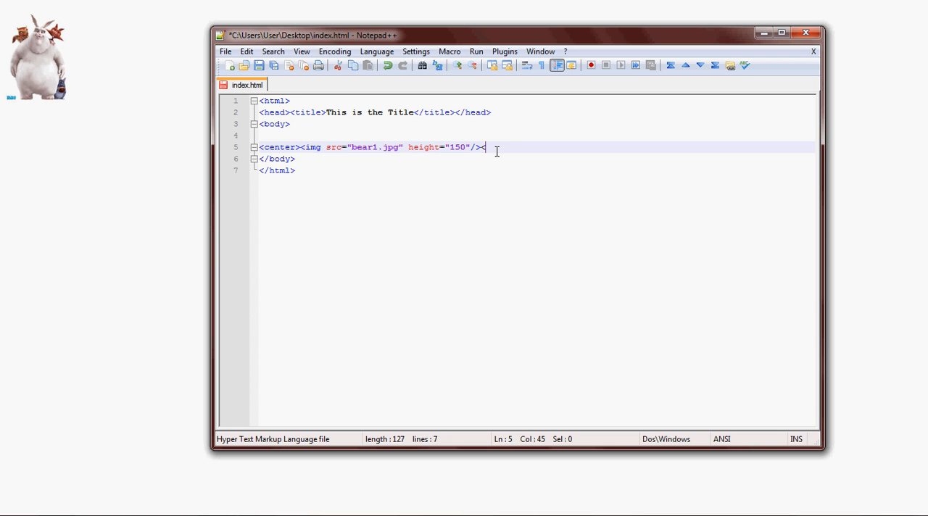
{"action": "type", "text": "</c"}
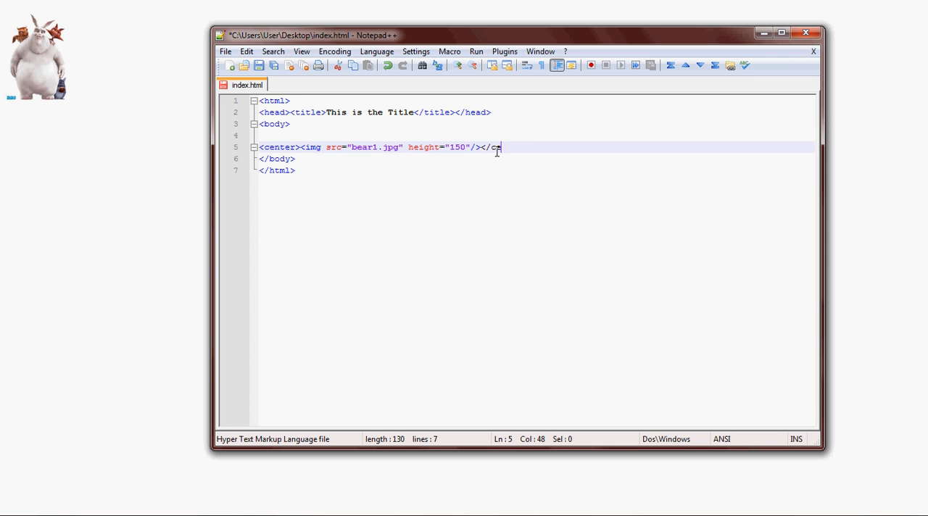
{"action": "type", "text": "enter>"}
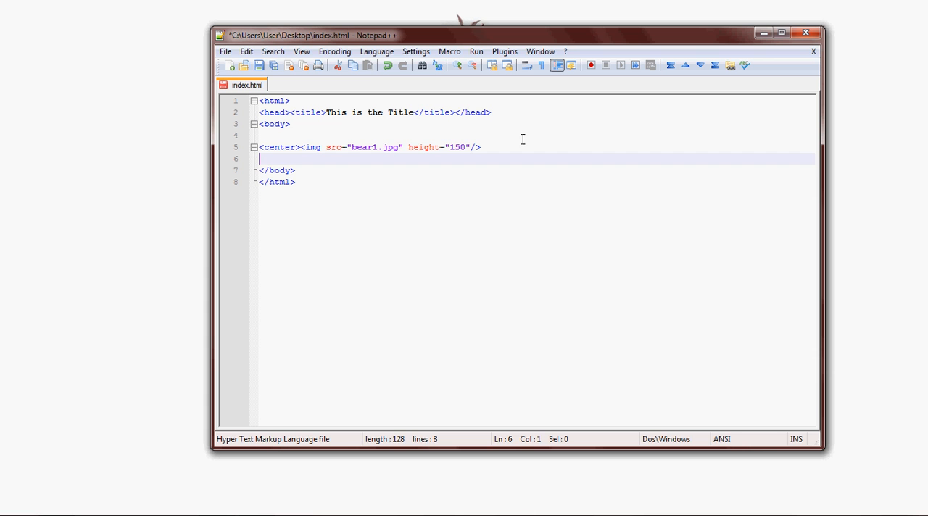
- Add a <br /> line break on the new line below the image
{"action": "type", "text": ",<"}
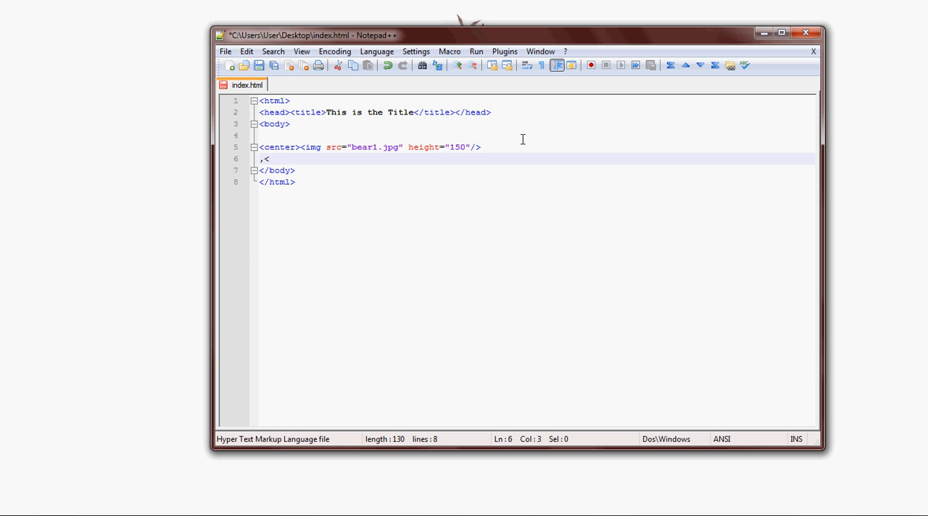
{"action": "type", "text": "/"}
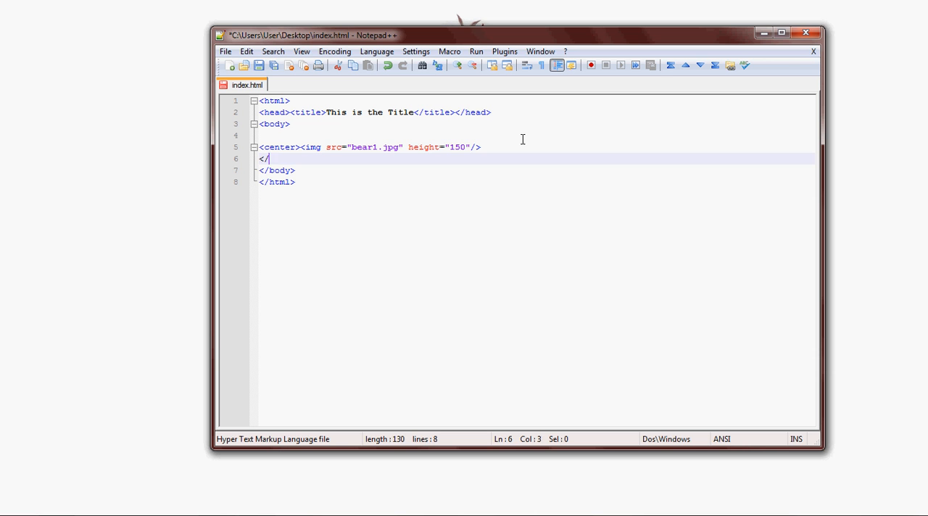
{"action": "type", "text": "br />"}
{"action": "type", "text": "<h1>This is going to"}
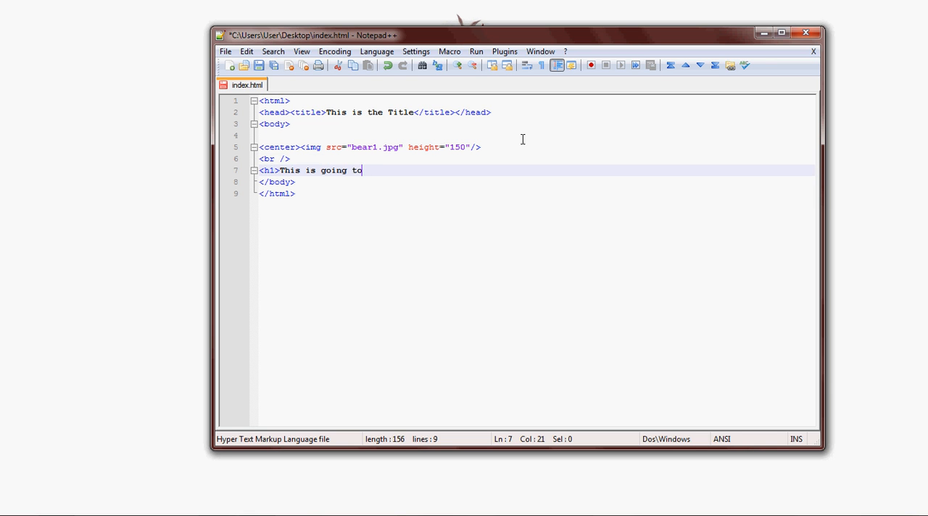
- Add an h1 heading "This is going to be centered" and begin the closing center tag
{"action": "type", "text": "be centered>"}
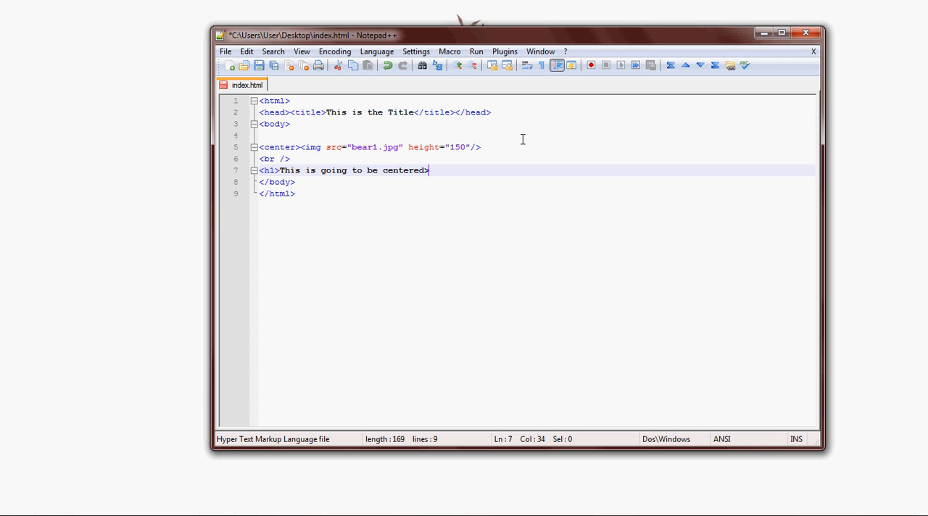
{"action": "key", "text": "Backspace"}
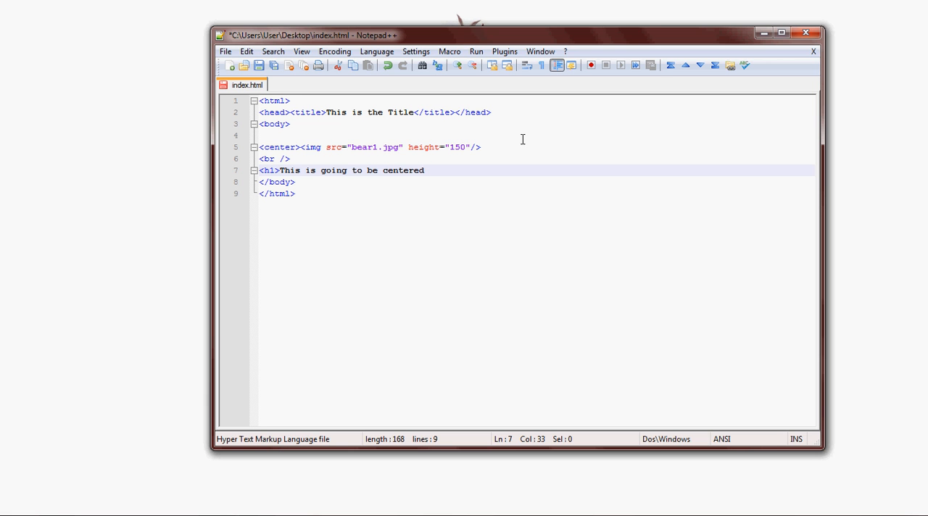
{"action": "type", "text": "<//"}
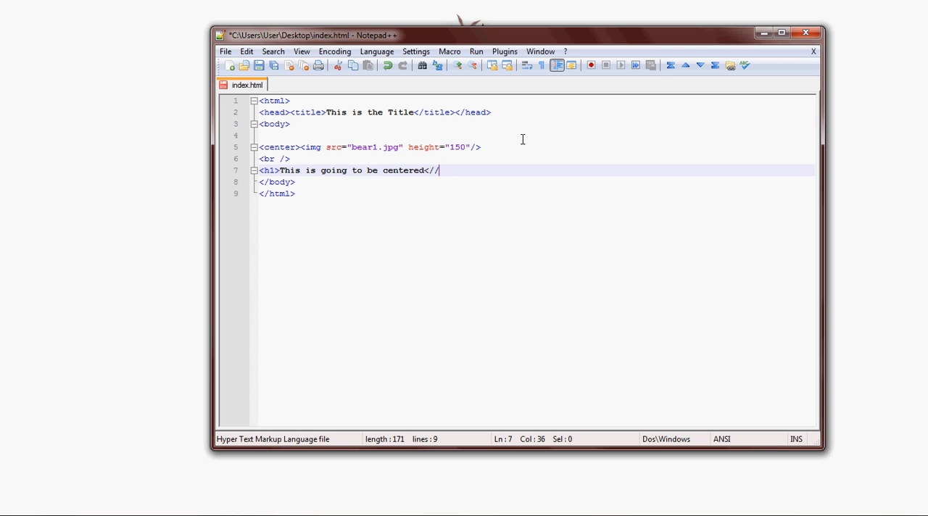
{"action": "type", "text": "h1>"}
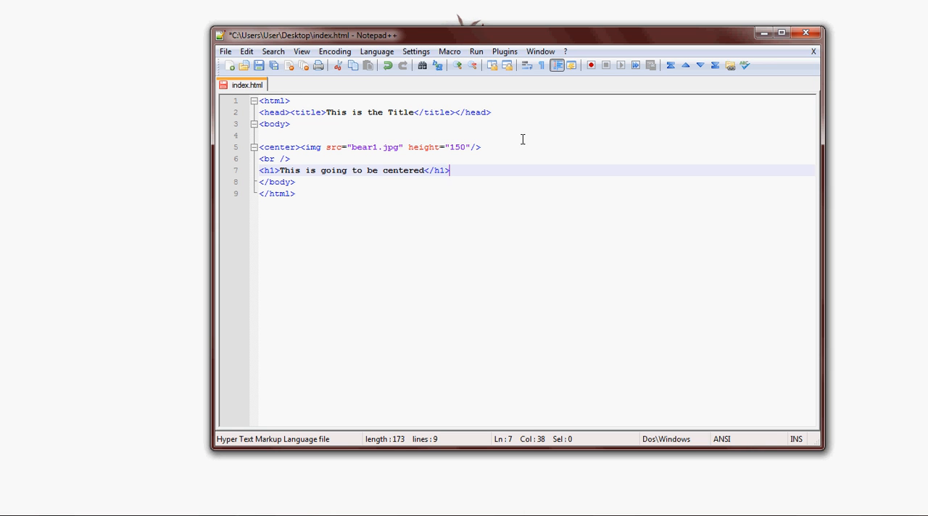
{"action": "type", "text": "</"}
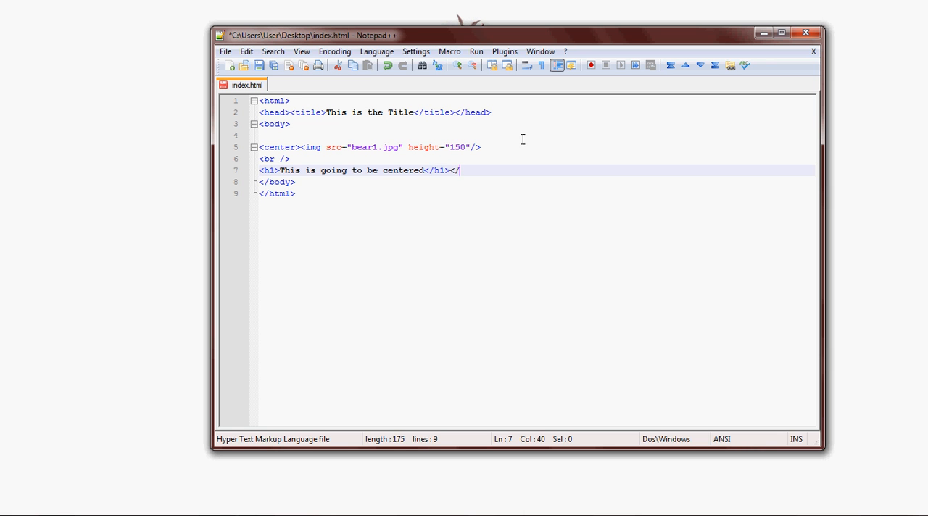
{"action": "type", "text": "center"}
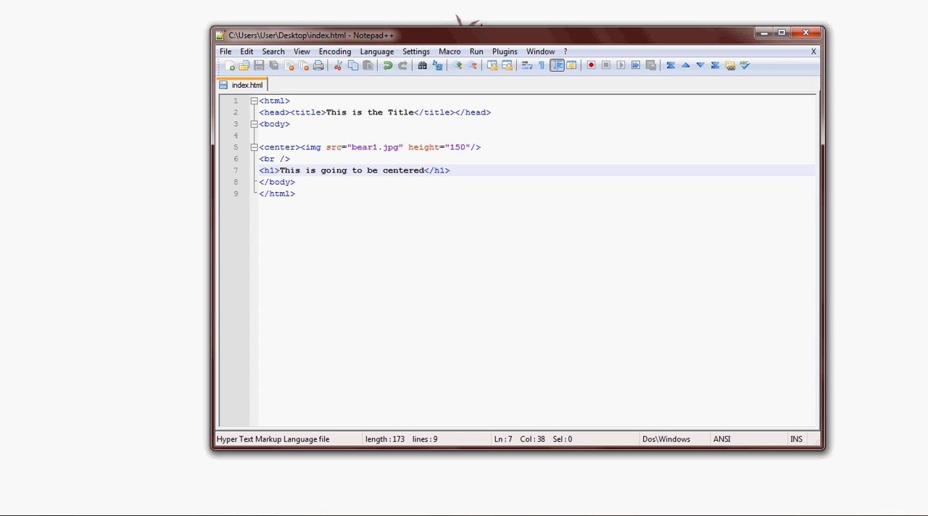
{"action": "mouse_move", "coordinate": [418, 161]}
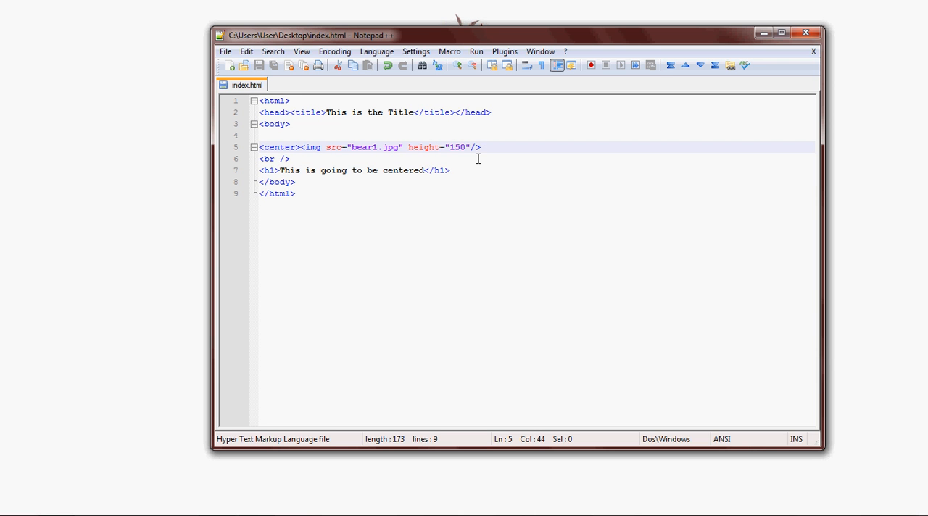
- Finish </center> right after the img tag and save index.html
{"action": "type", "text": "</c"}
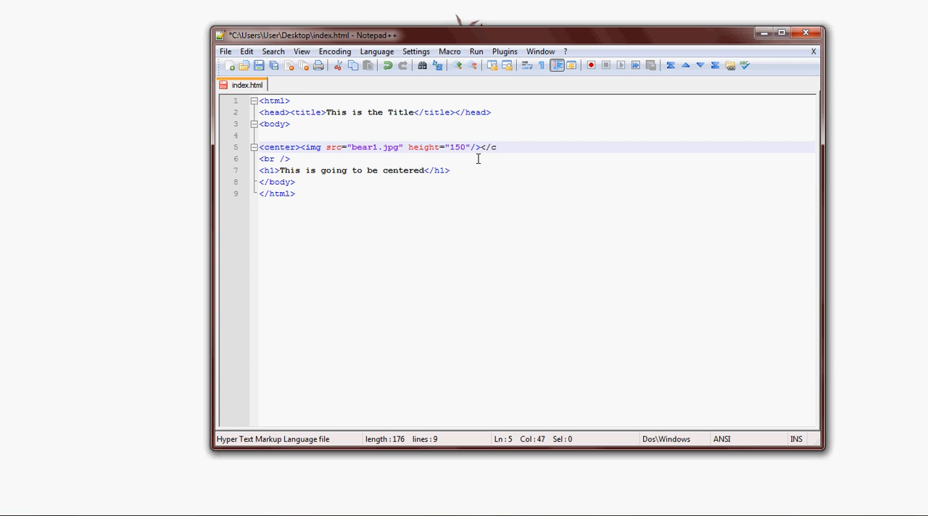
{"action": "type", "text": "enter>"}
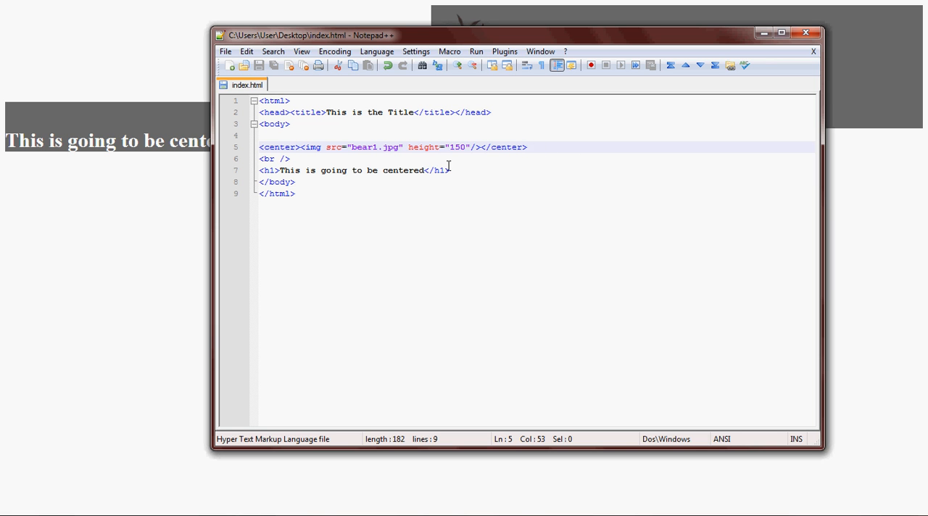
{"action": "mouse_move", "coordinate": [316, 155]}
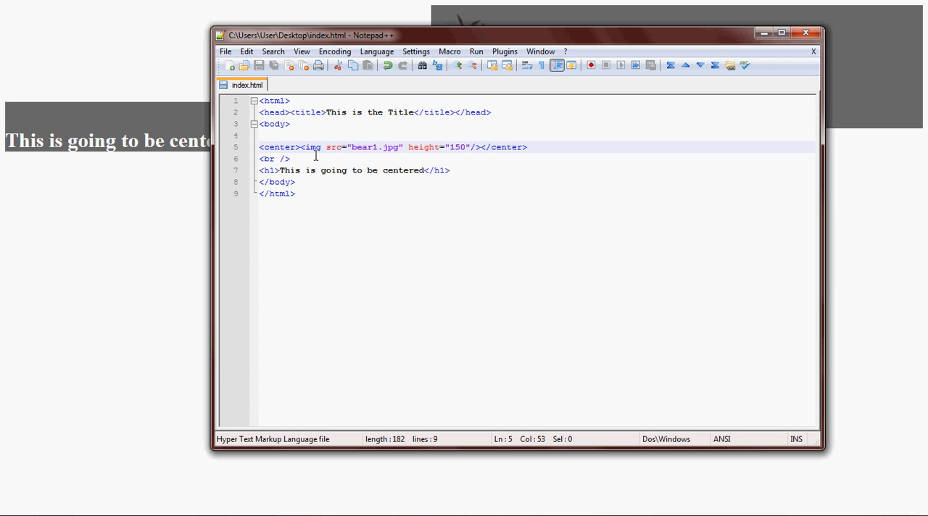
{"action": "left_click_drag", "start_coordinate": [314, 147], "coordinate": [475, 146]}
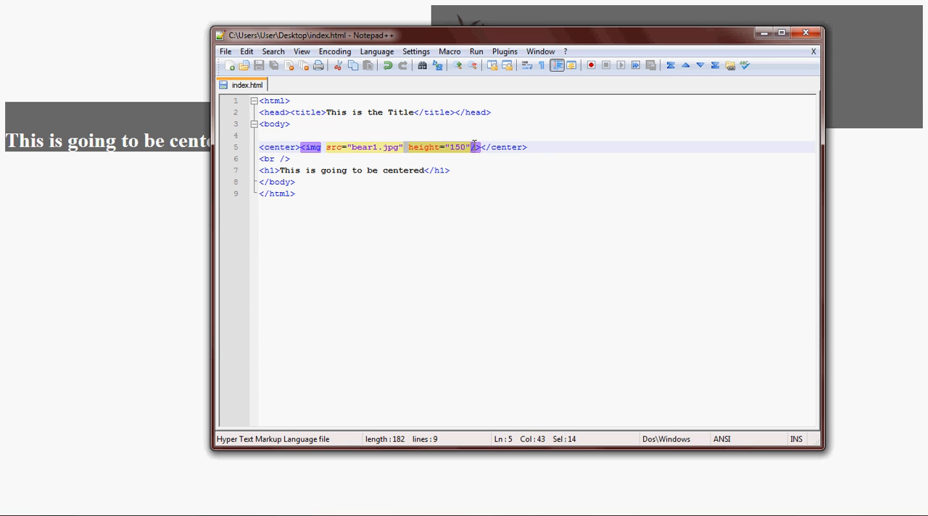
{"action": "left_click", "coordinate": [295, 182]}
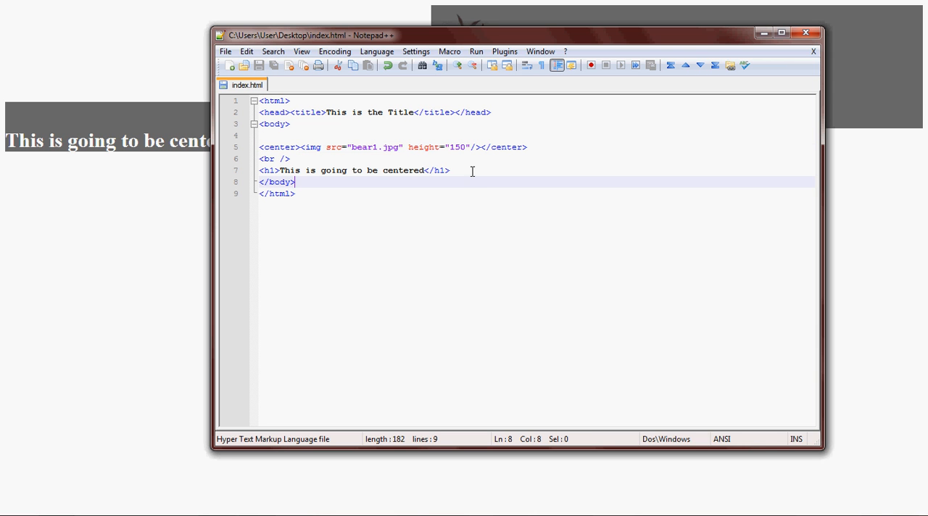
{"action": "mouse_move", "coordinate": [296, 168]}
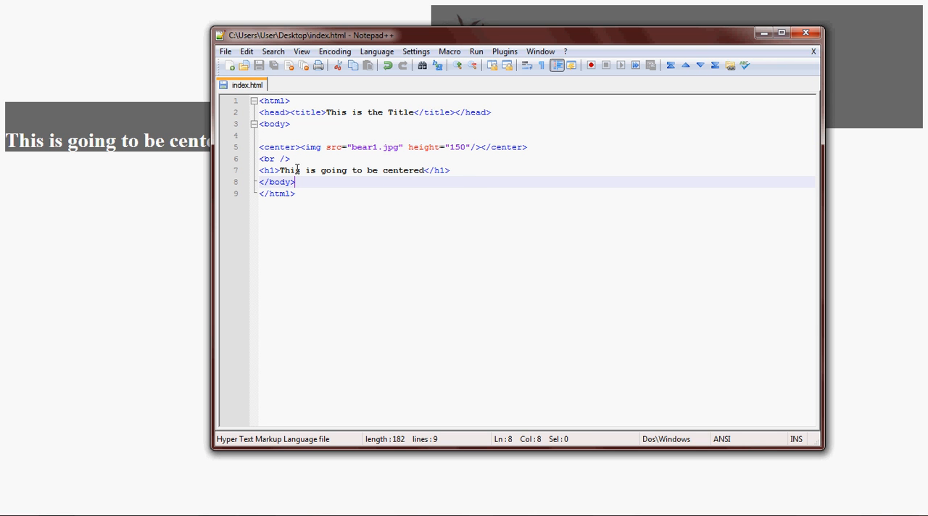